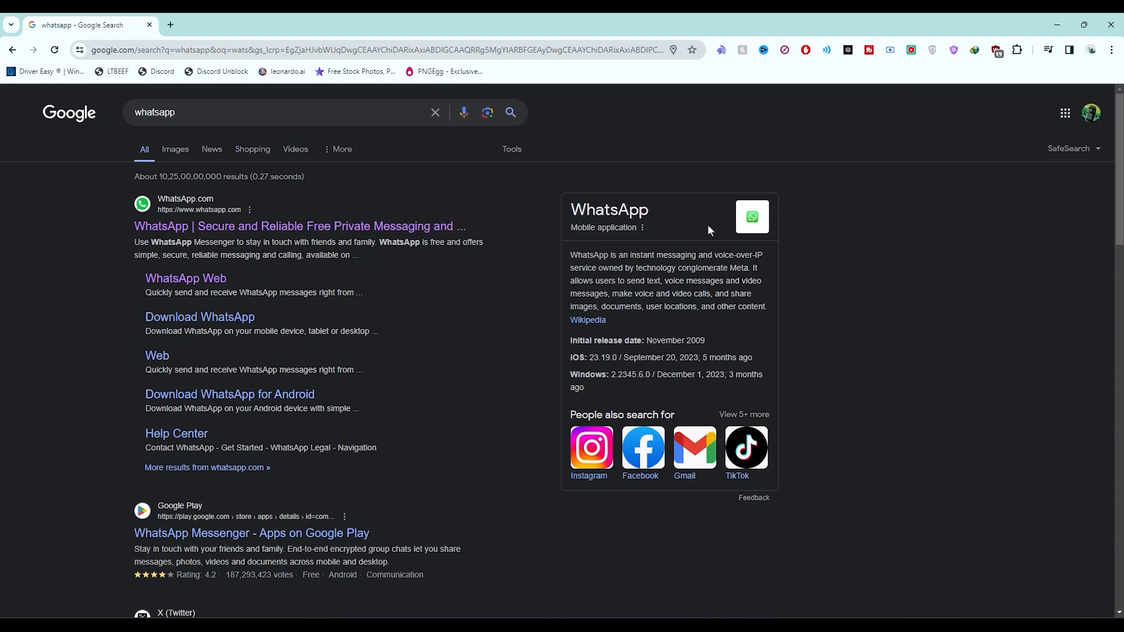
pyautogui.moveTo(432, 223)
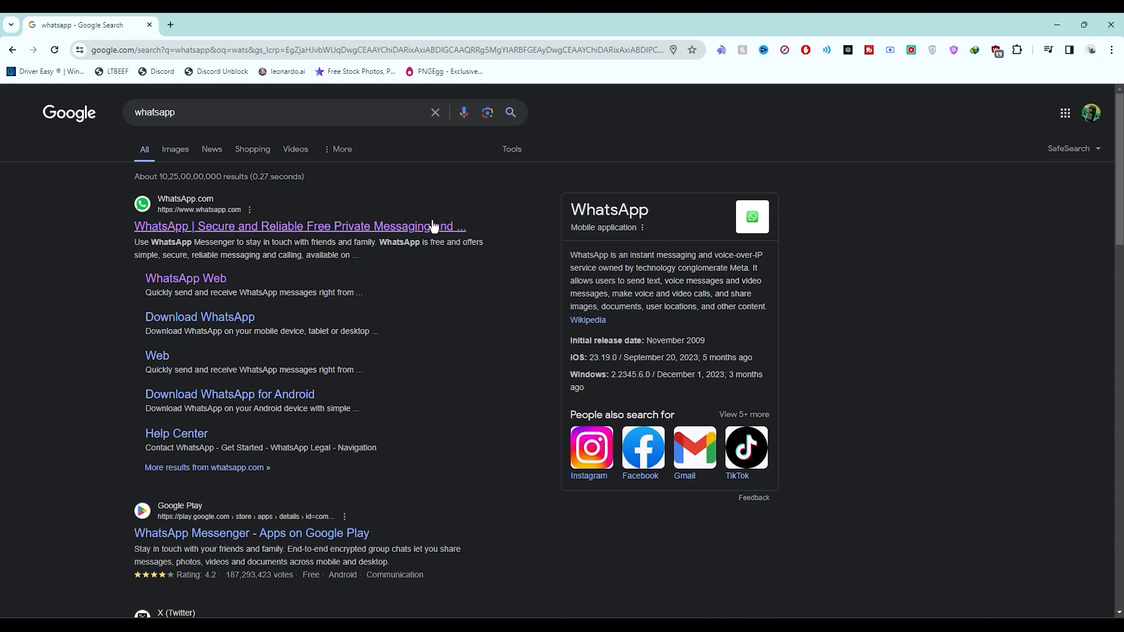
# - Open the official WhatsApp.com result, then its Help Center page
pyautogui.click(300, 226)
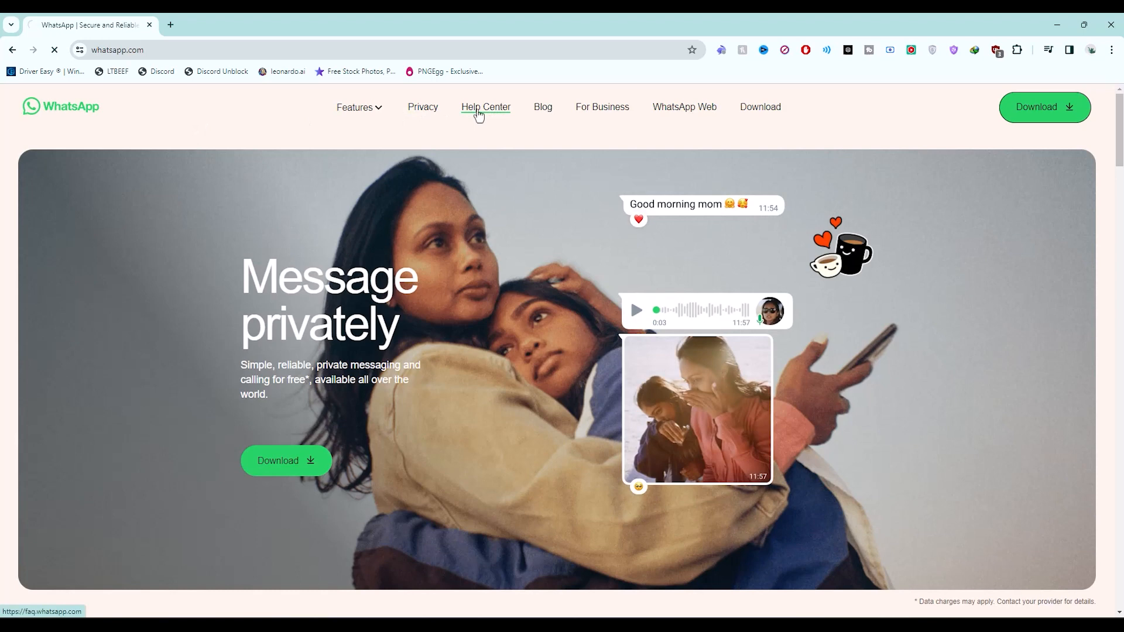
pyautogui.click(486, 107)
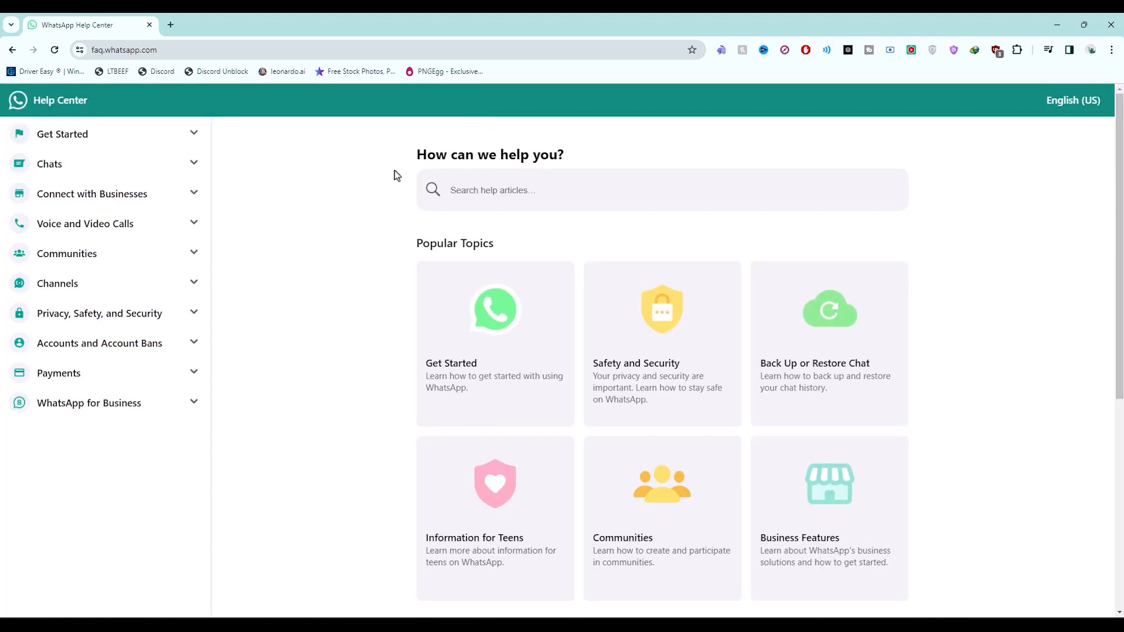
pyautogui.moveTo(299, 99)
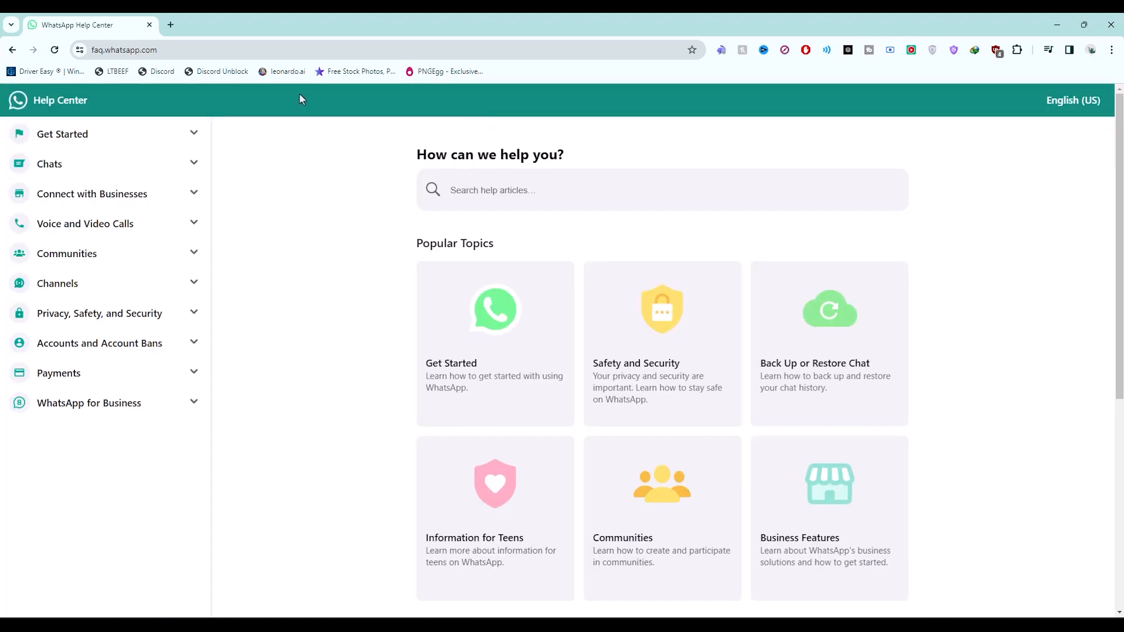
pyautogui.scroll(-3)
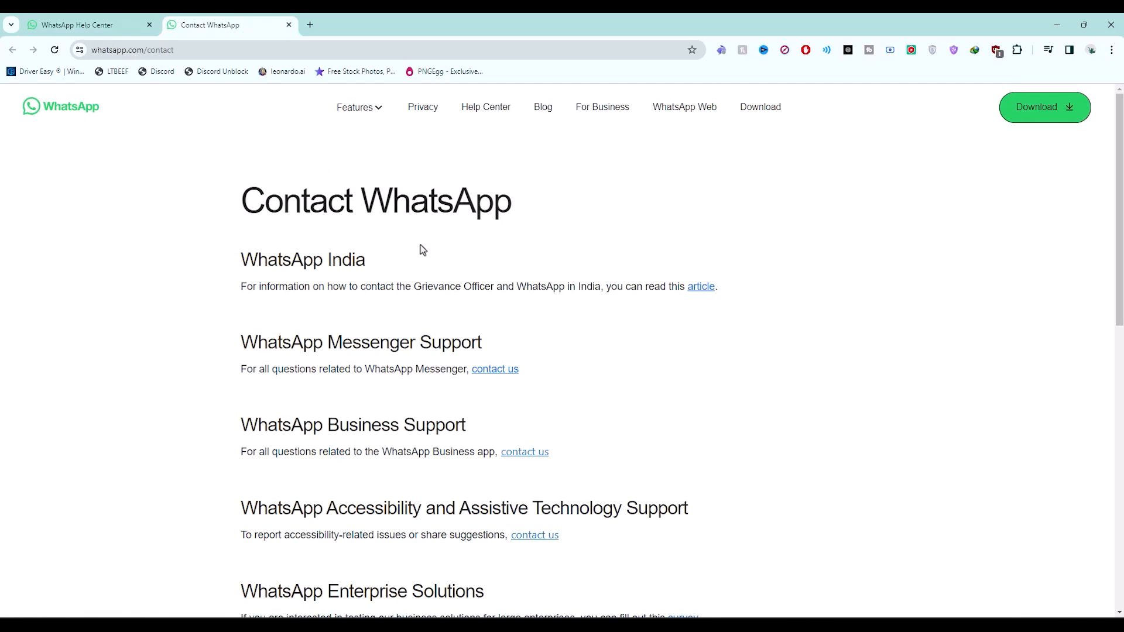
pyautogui.moveTo(892, 341)
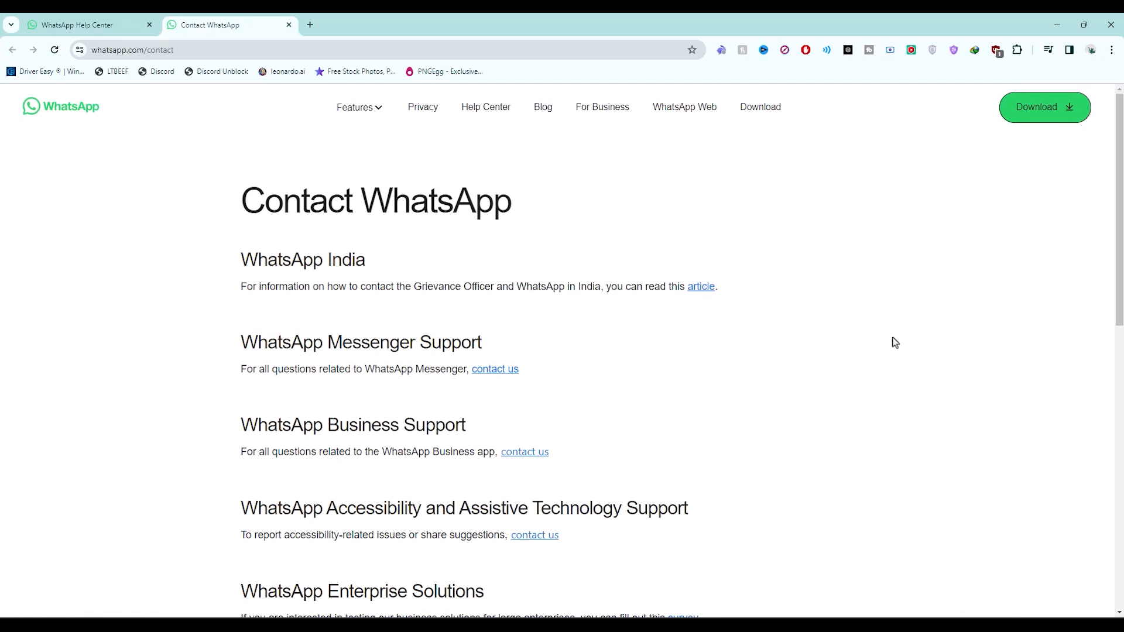
pyautogui.moveTo(654, 214)
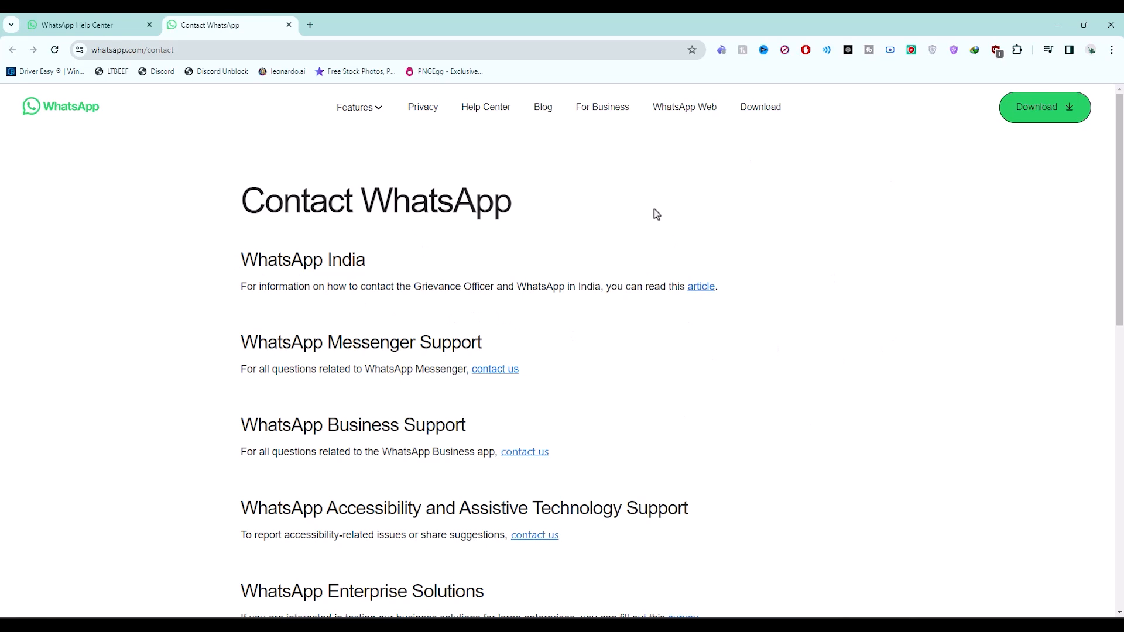
pyautogui.moveTo(139, 308)
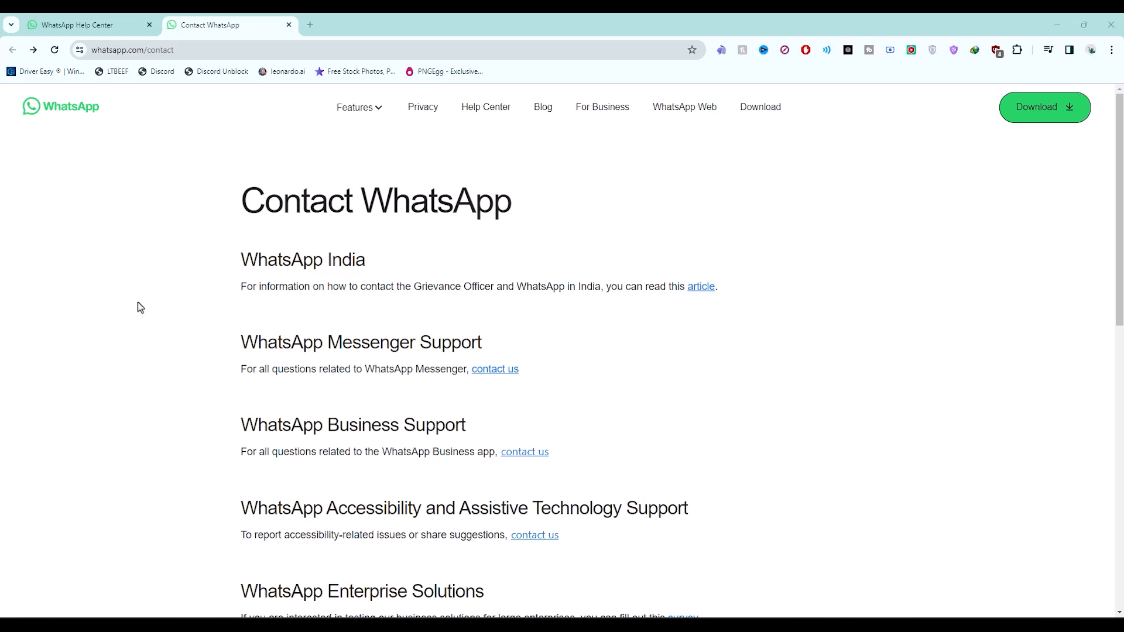
# - Browse the Contact WhatsApp page's Messenger, Business, Accessibility and Privacy support sections
pyautogui.scroll(-3)
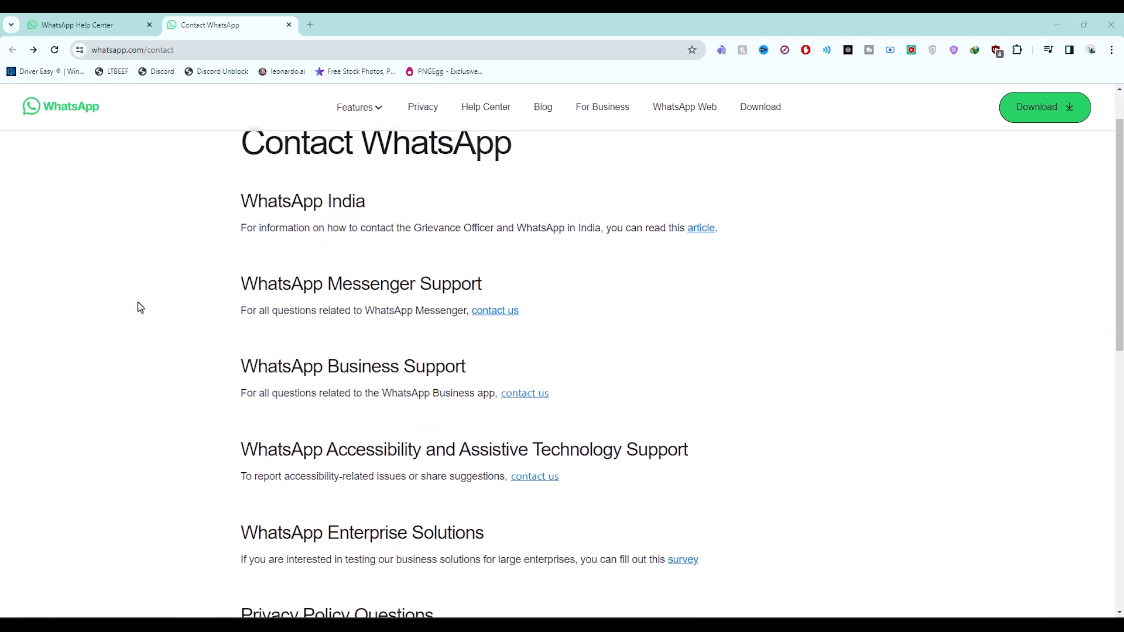
pyautogui.scroll(-3)
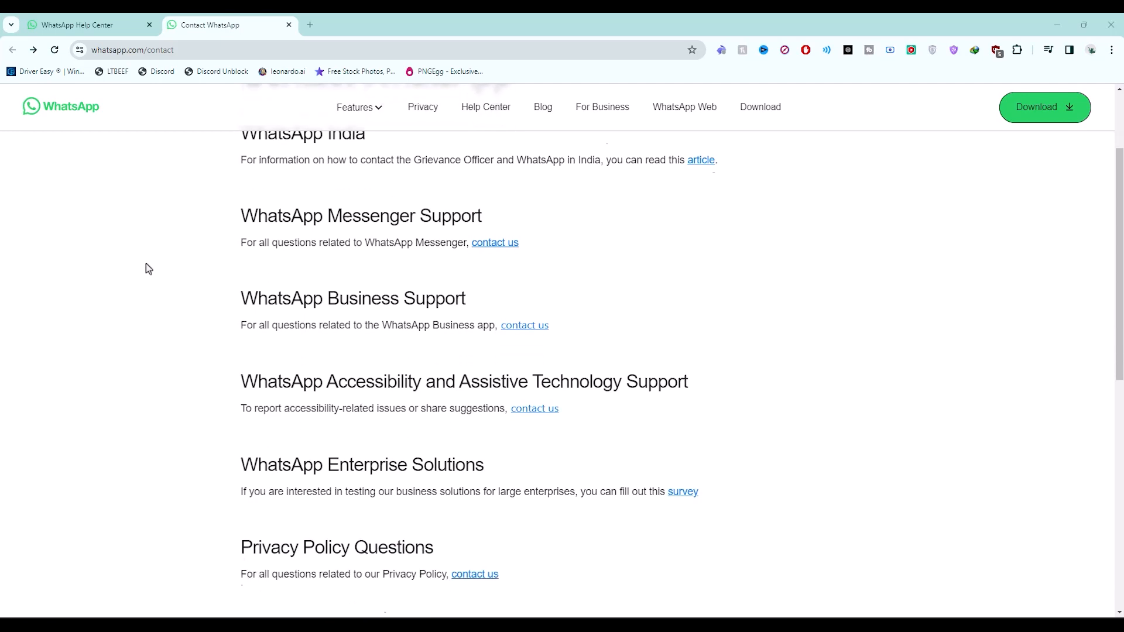
pyautogui.scroll(-3)
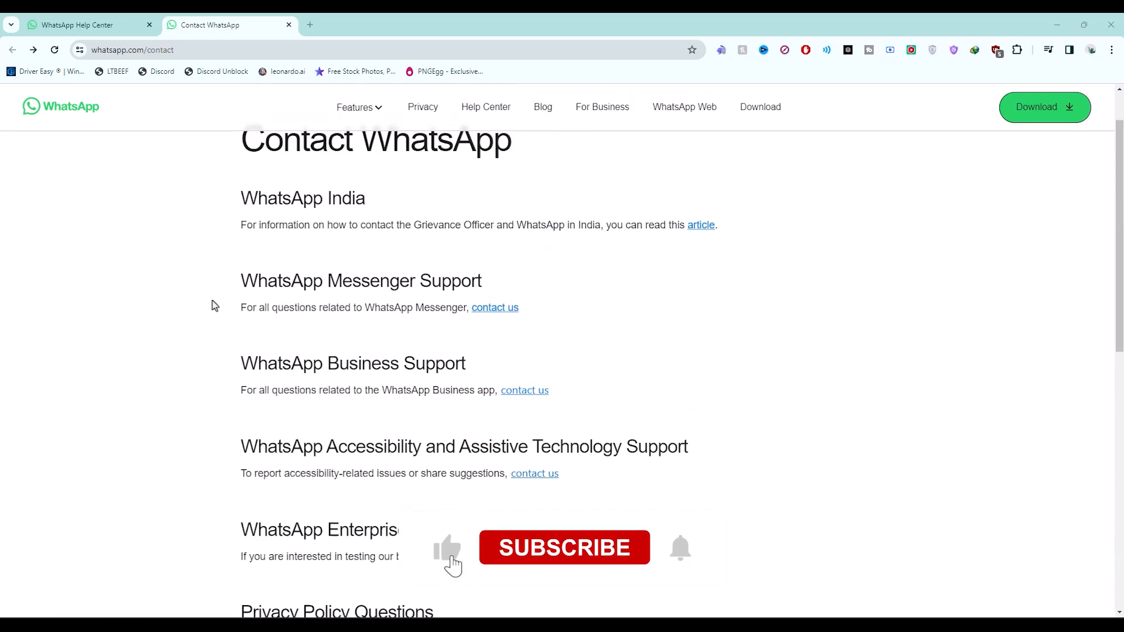
pyautogui.click(564, 548)
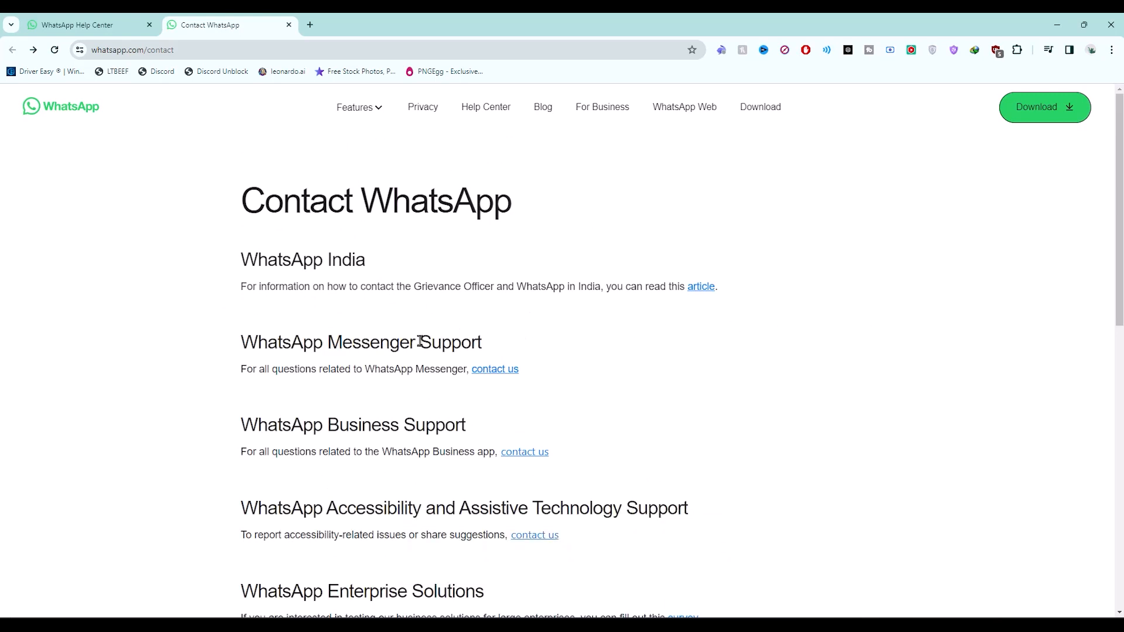
pyautogui.moveTo(507, 381)
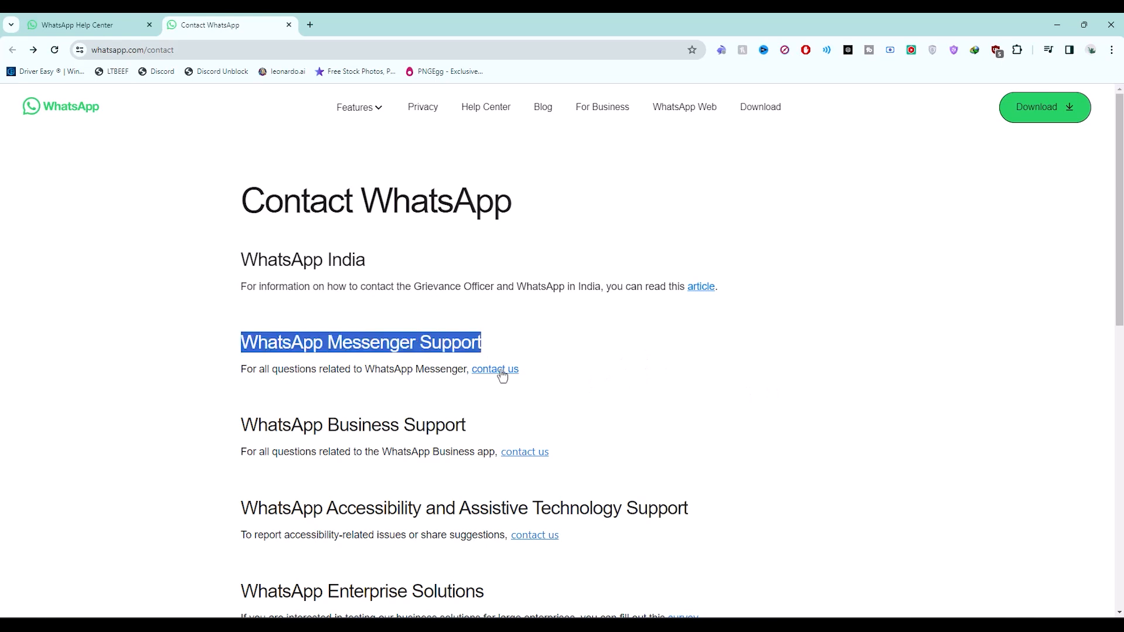
# - Open the WhatsApp Messenger Support form and scroll down to its message box
pyautogui.click(495, 370)
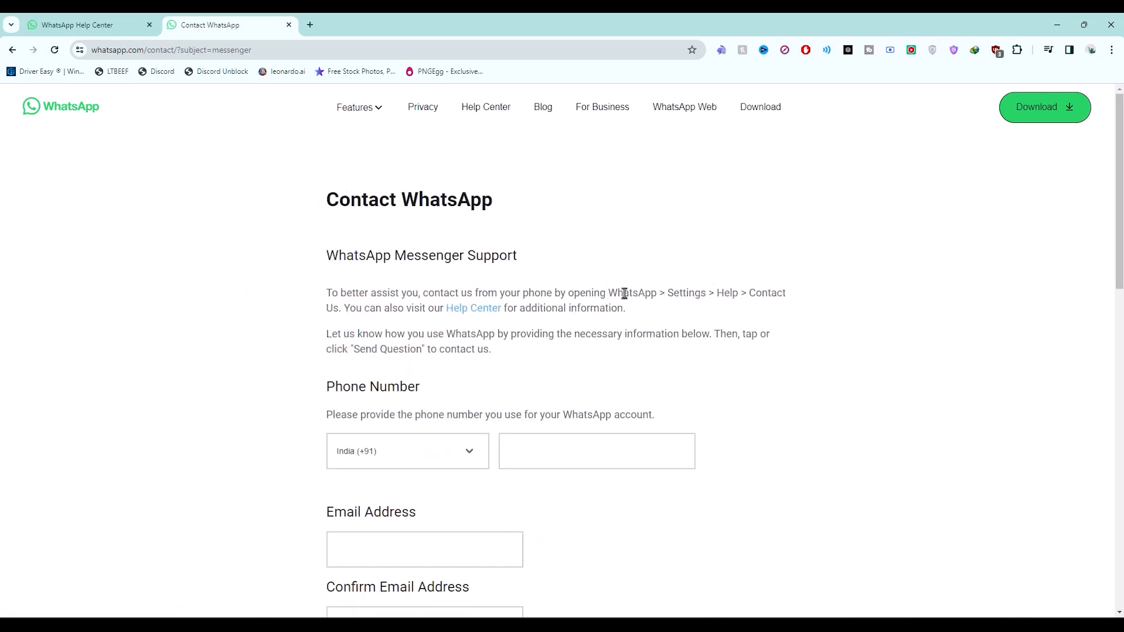
pyautogui.scroll(-3)
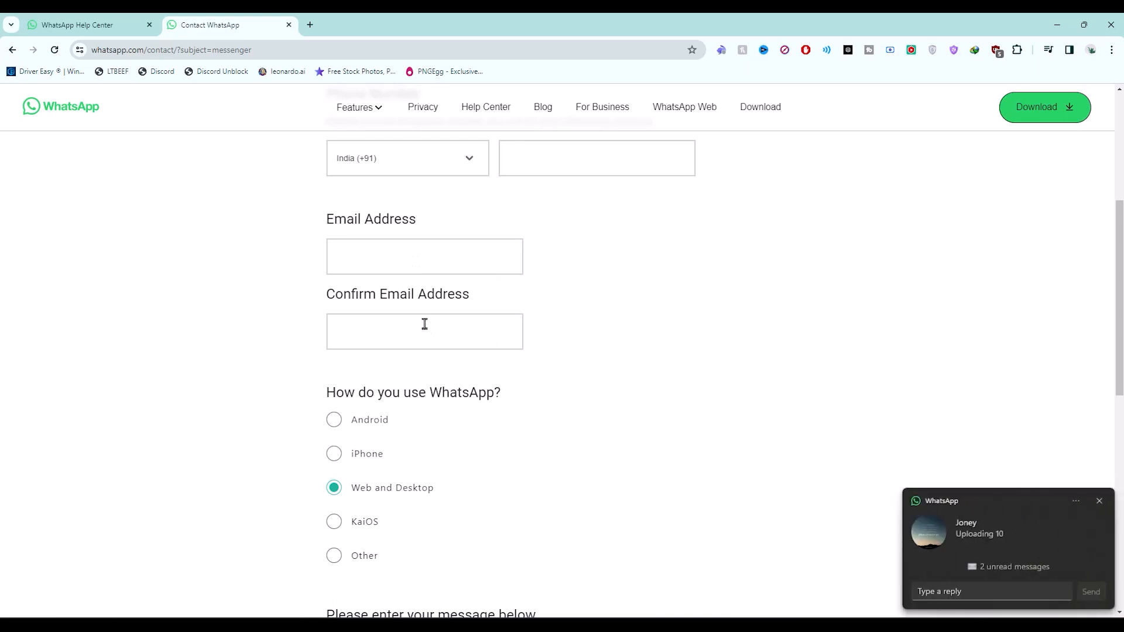
pyautogui.scroll(-3)
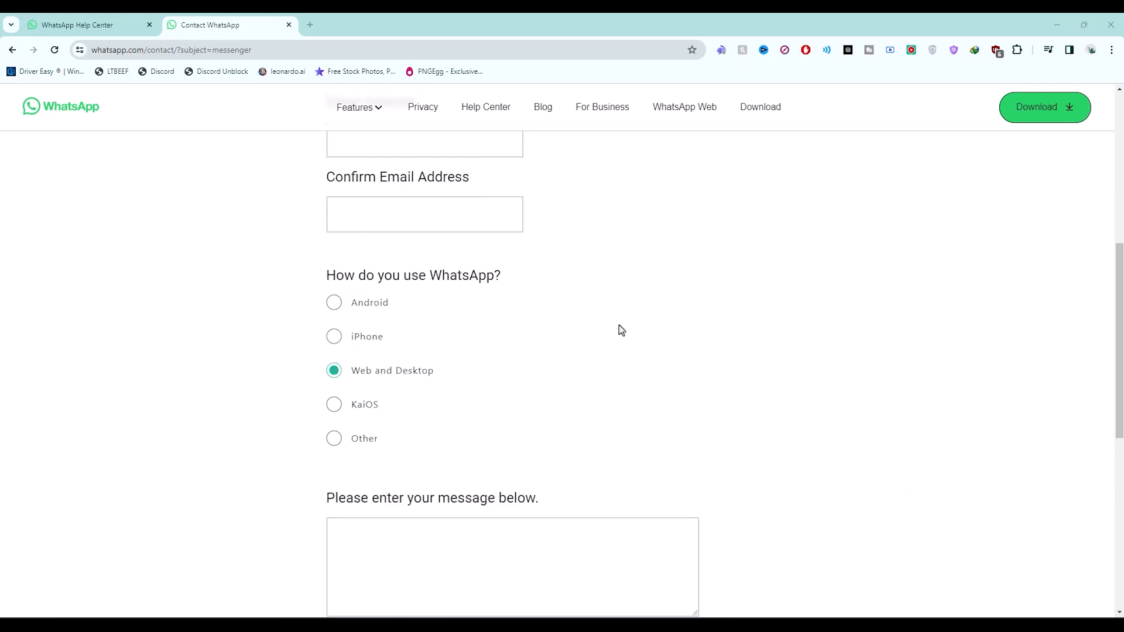
pyautogui.moveTo(548, 329)
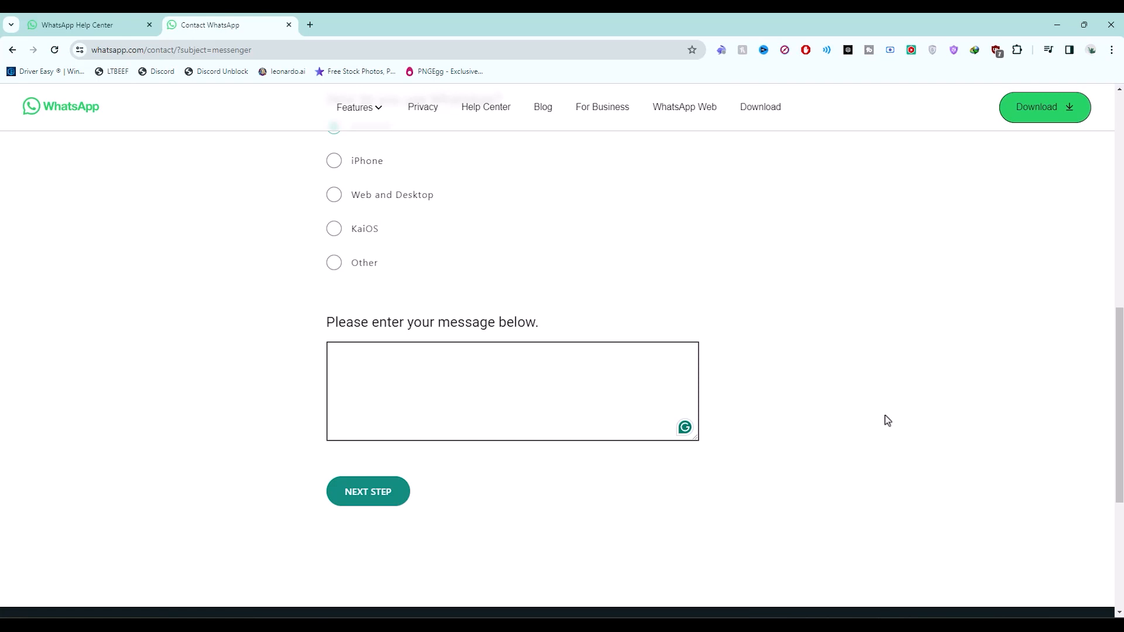
pyautogui.click(511, 396)
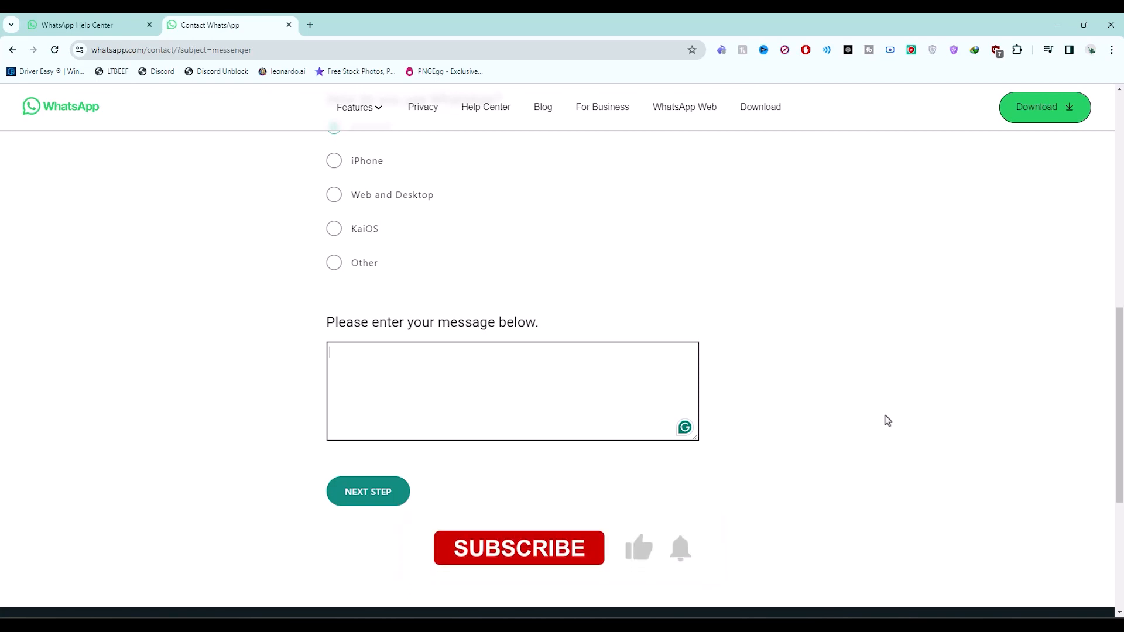
pyautogui.click(519, 548)
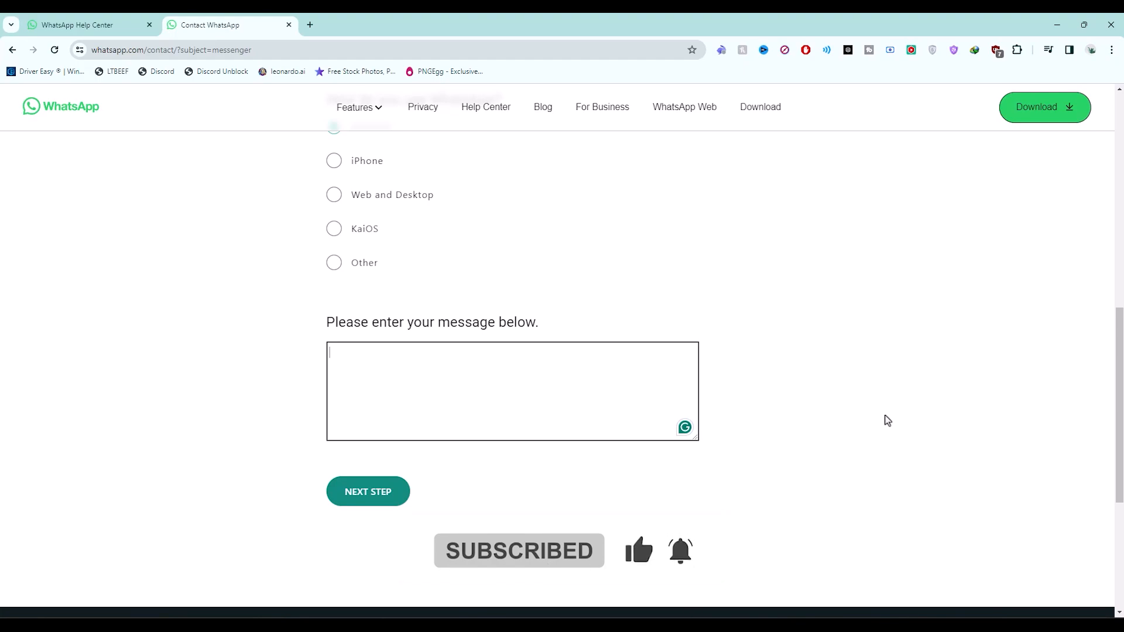